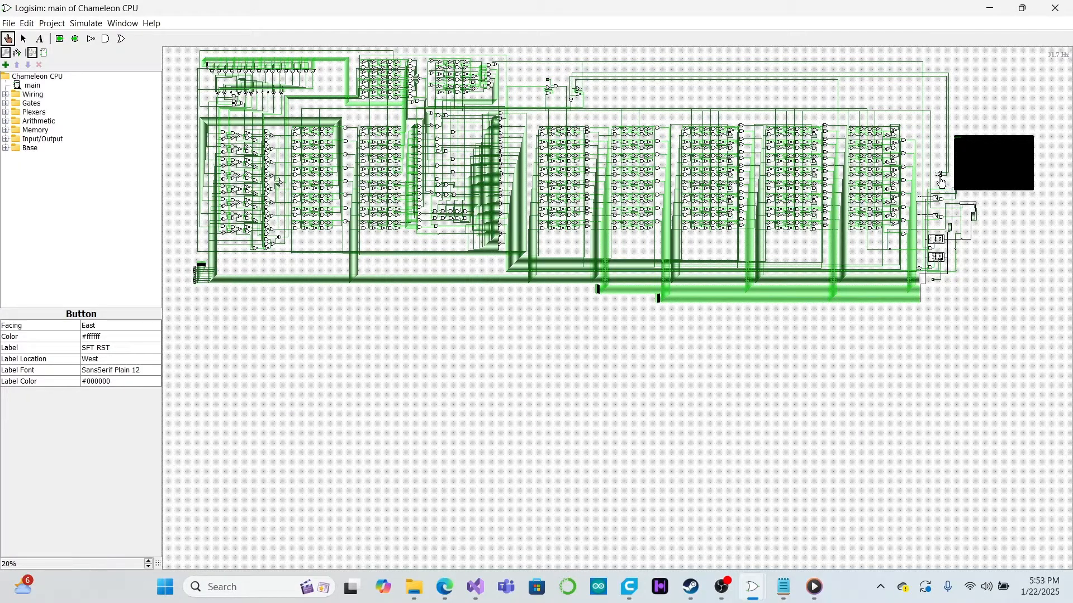
Toggle the AND gate's lower input to 1 and back to 0, watching its output
{"action": "left_click", "coordinate": [939, 175]}
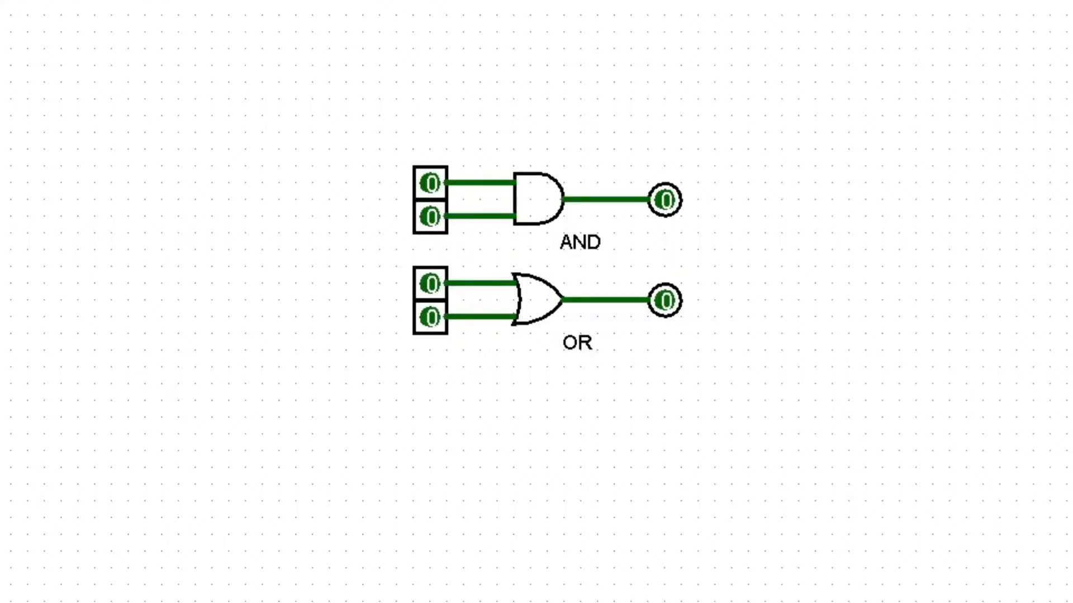
{"action": "mouse_move", "coordinate": [364, 241]}
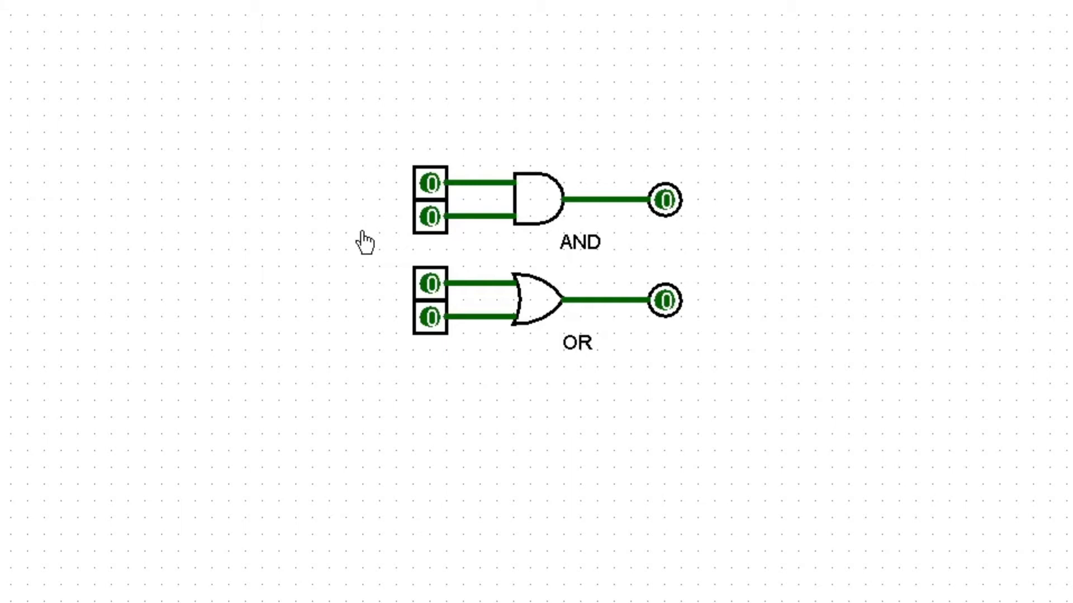
{"action": "mouse_move", "coordinate": [387, 190]}
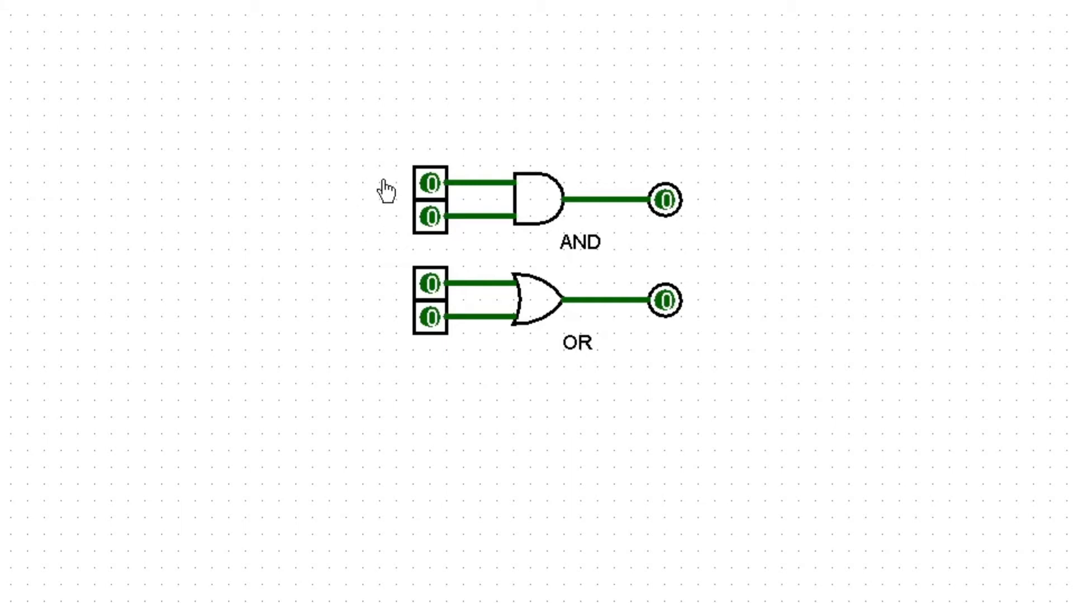
{"action": "left_click", "coordinate": [429, 182]}
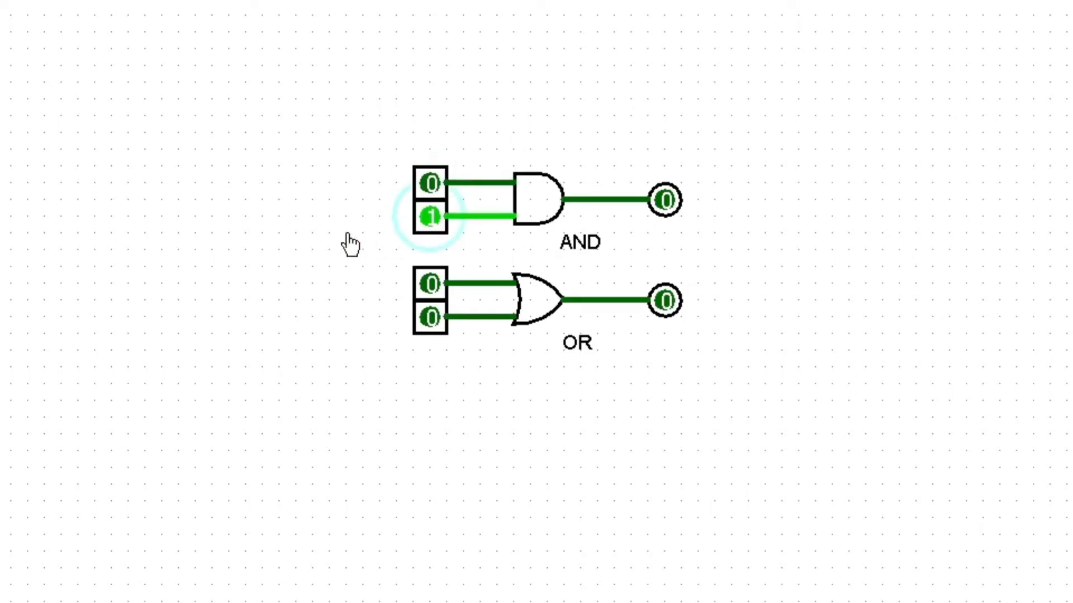
{"action": "left_click", "coordinate": [429, 183]}
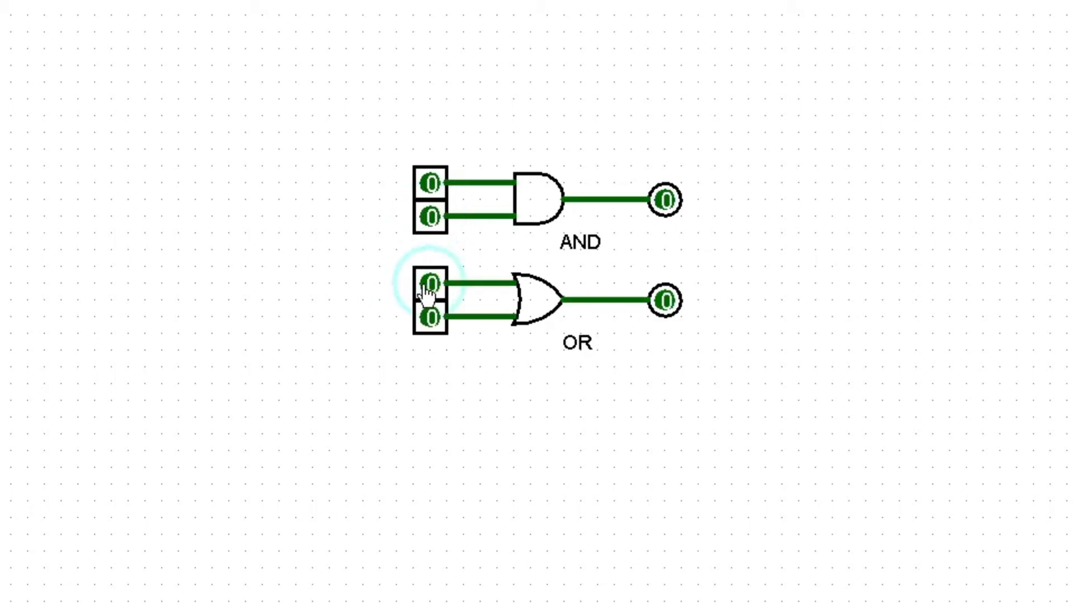
Toggle the OR gate's inputs so one stays high and its output reads 1
{"action": "left_click", "coordinate": [429, 321]}
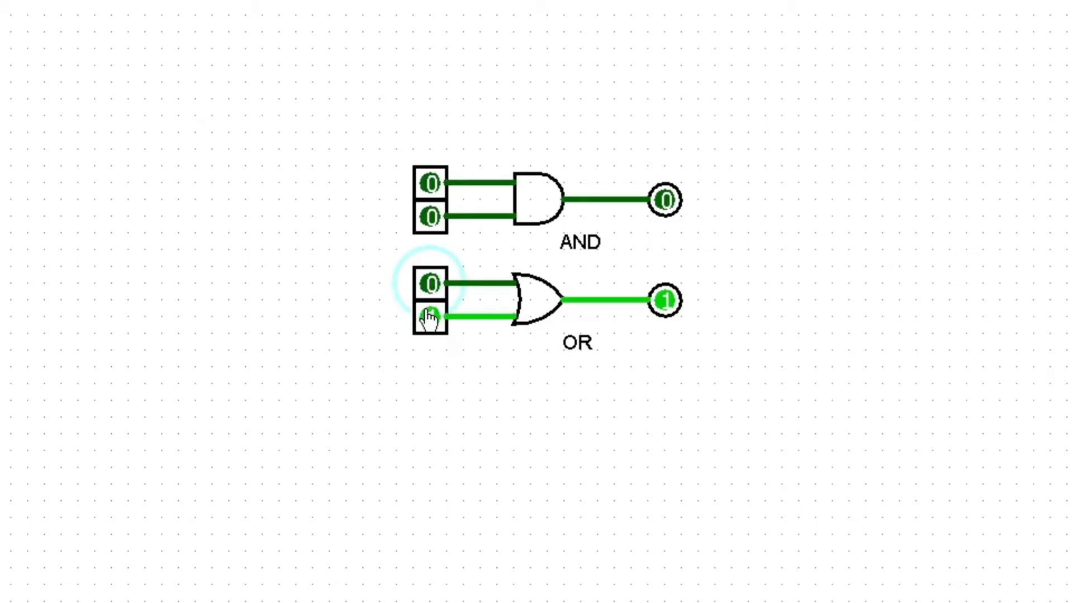
{"action": "left_click", "coordinate": [429, 316]}
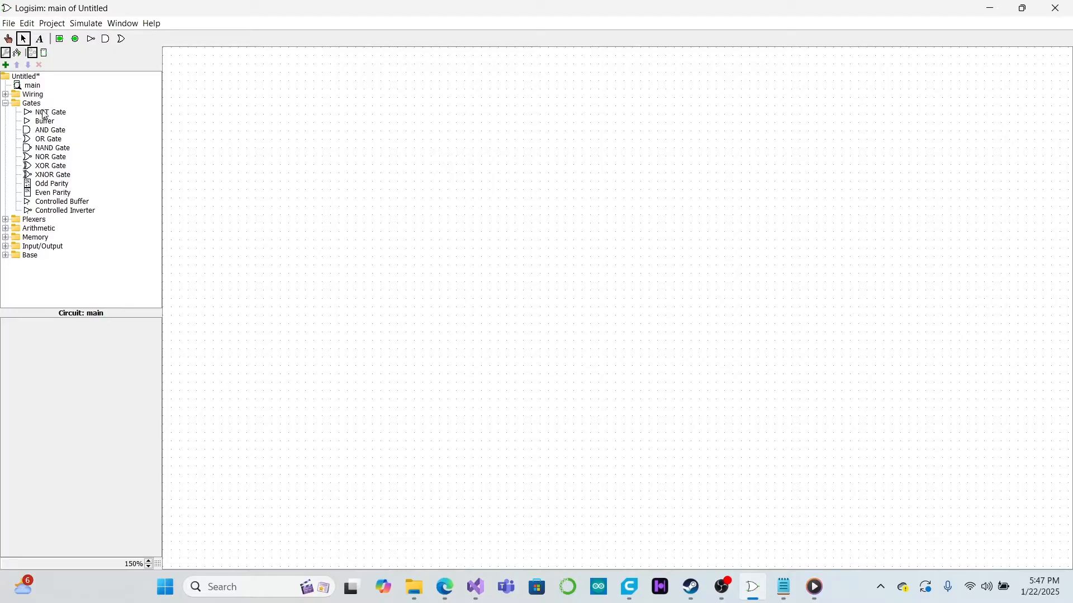
{"action": "mouse_move", "coordinate": [80, 115]}
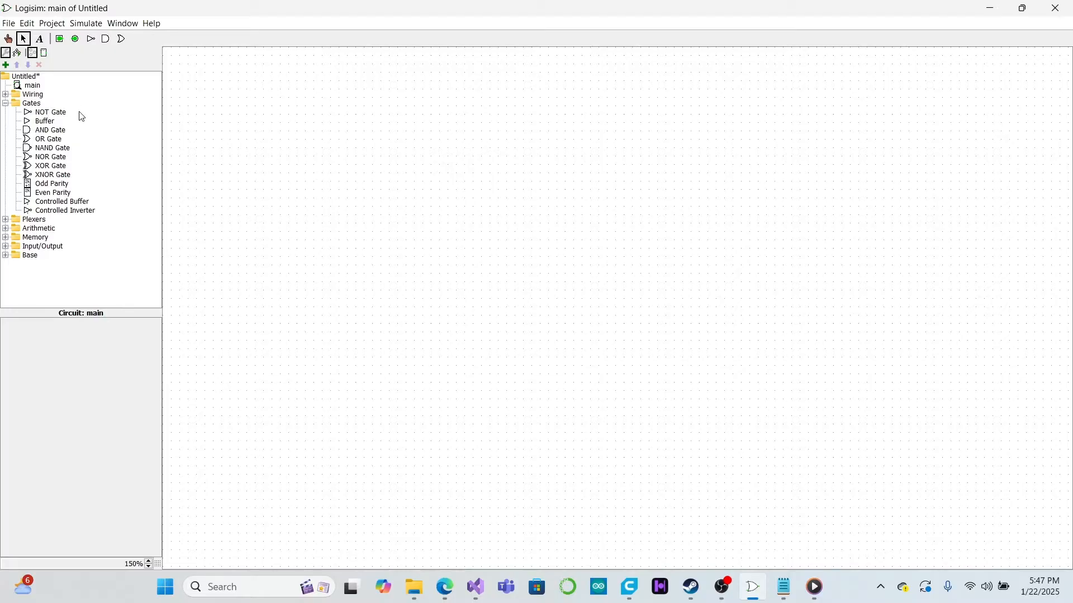
{"action": "mouse_move", "coordinate": [65, 144]}
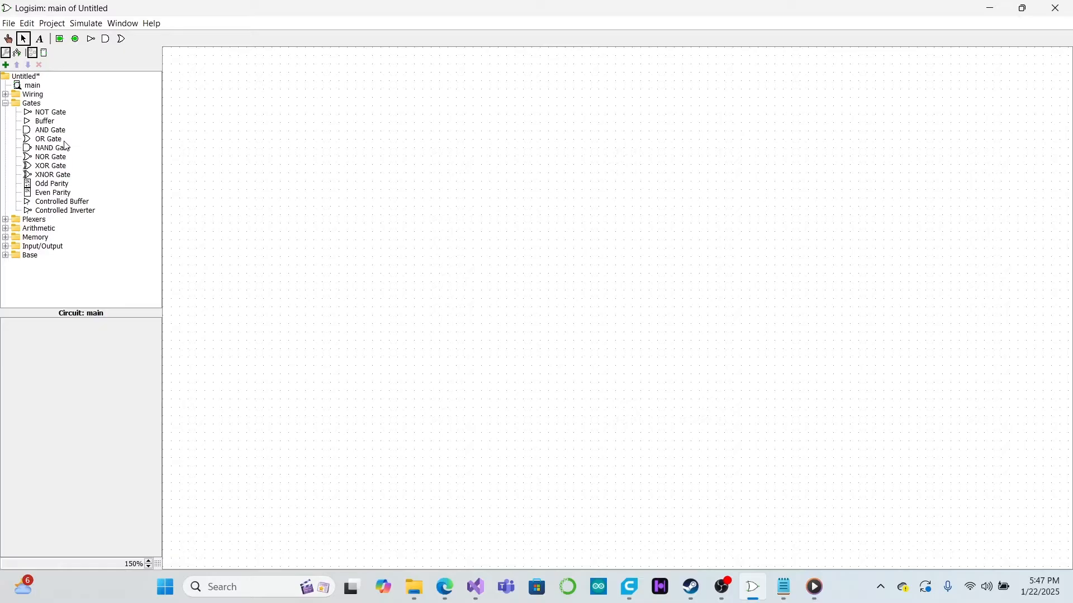
{"action": "mouse_move", "coordinate": [74, 151]}
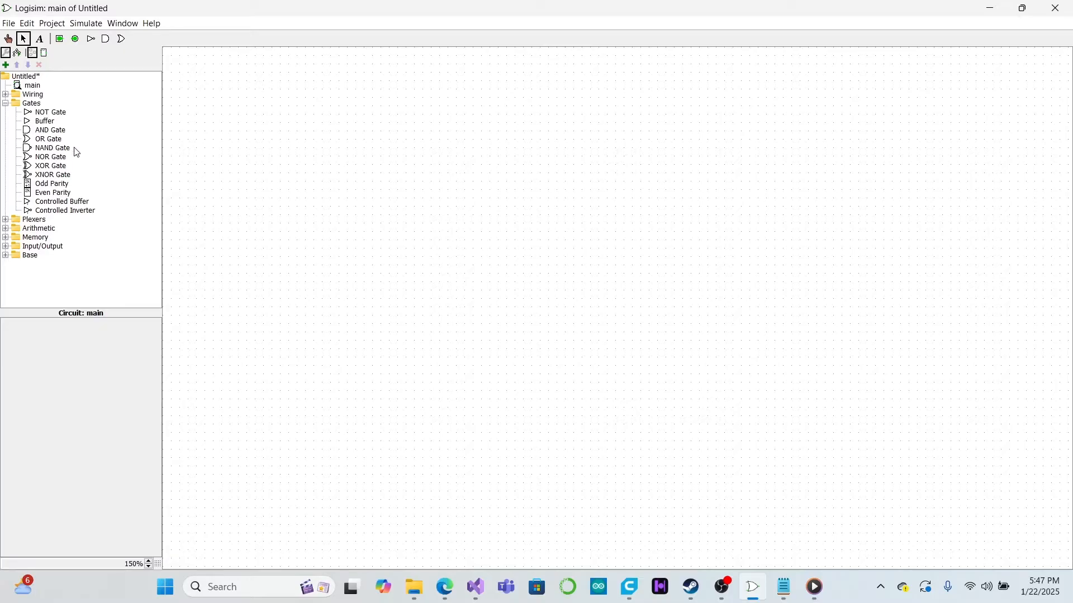
{"action": "mouse_move", "coordinate": [73, 162]}
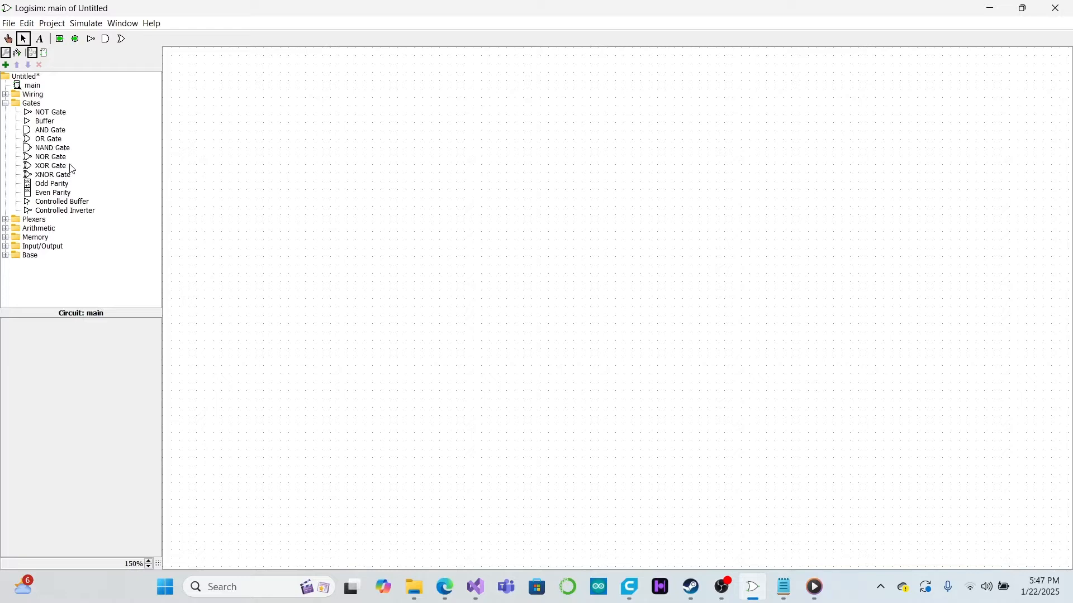
{"action": "mouse_move", "coordinate": [74, 176]}
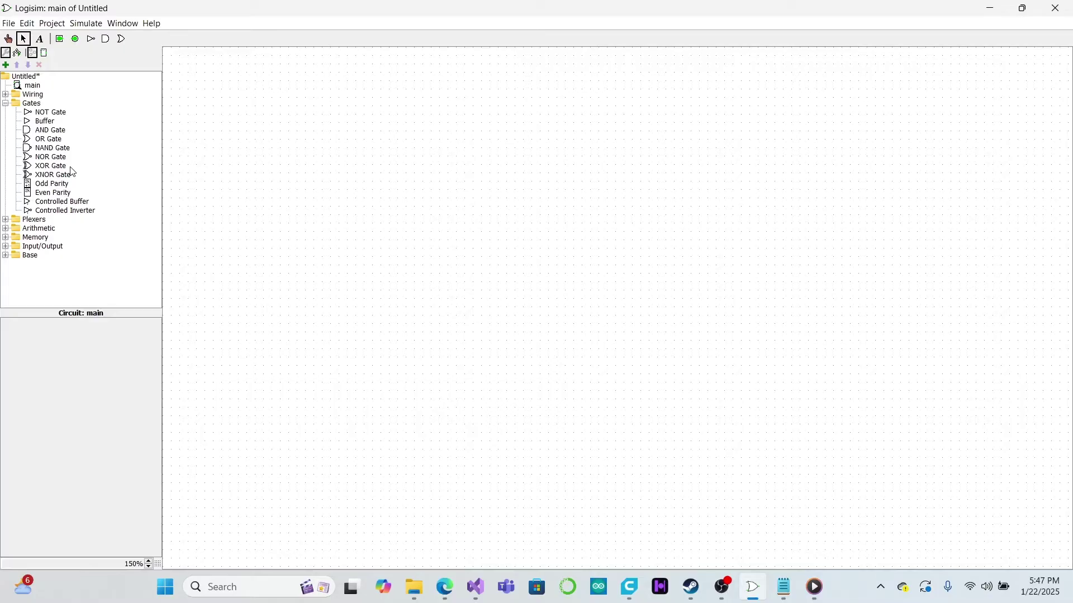
{"action": "mouse_move", "coordinate": [75, 179]}
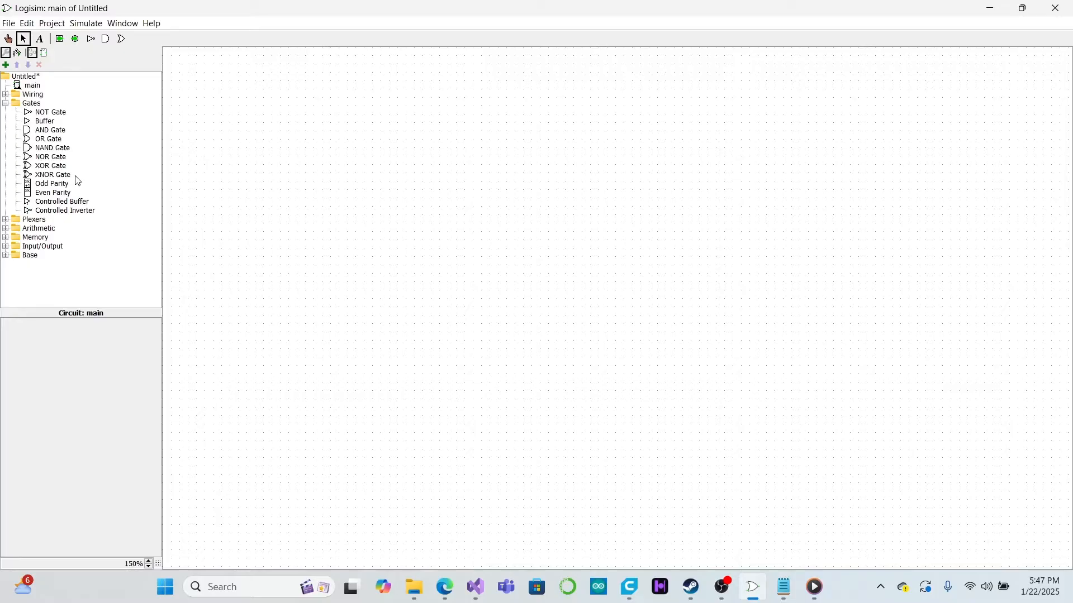
{"action": "mouse_move", "coordinate": [27, 132]}
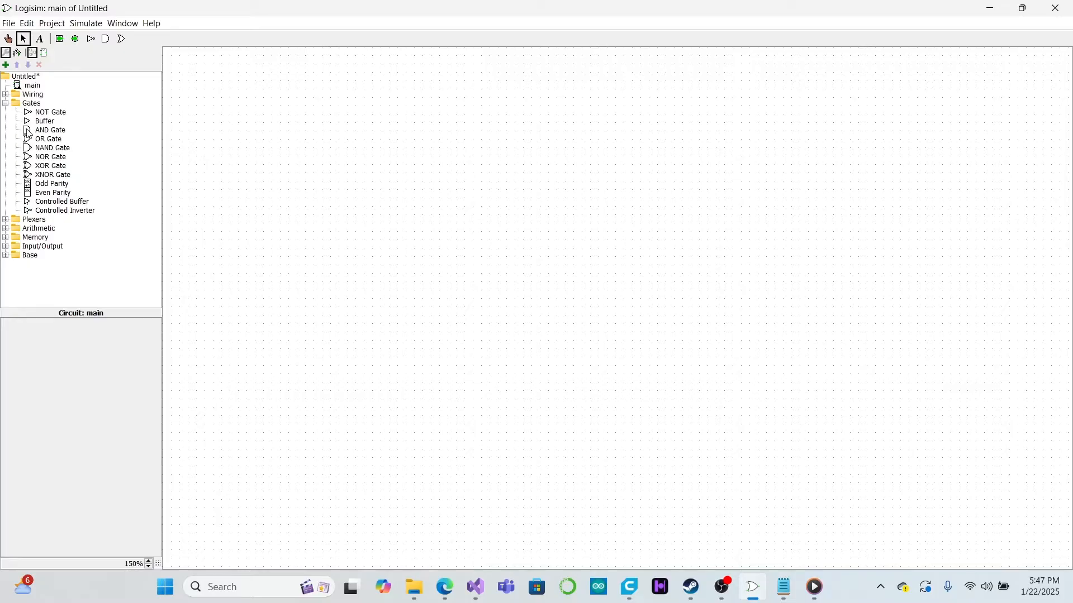
Place an AND gate on the canvas and start adding an inverter at its upper input
{"action": "left_click", "coordinate": [50, 130]}
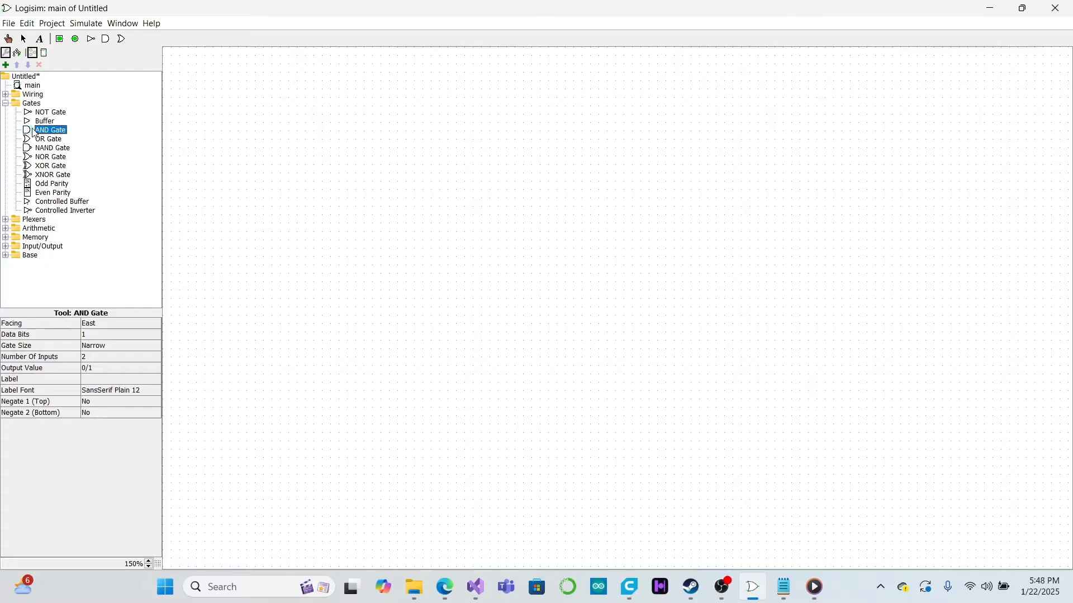
{"action": "mouse_move", "coordinate": [443, 190]}
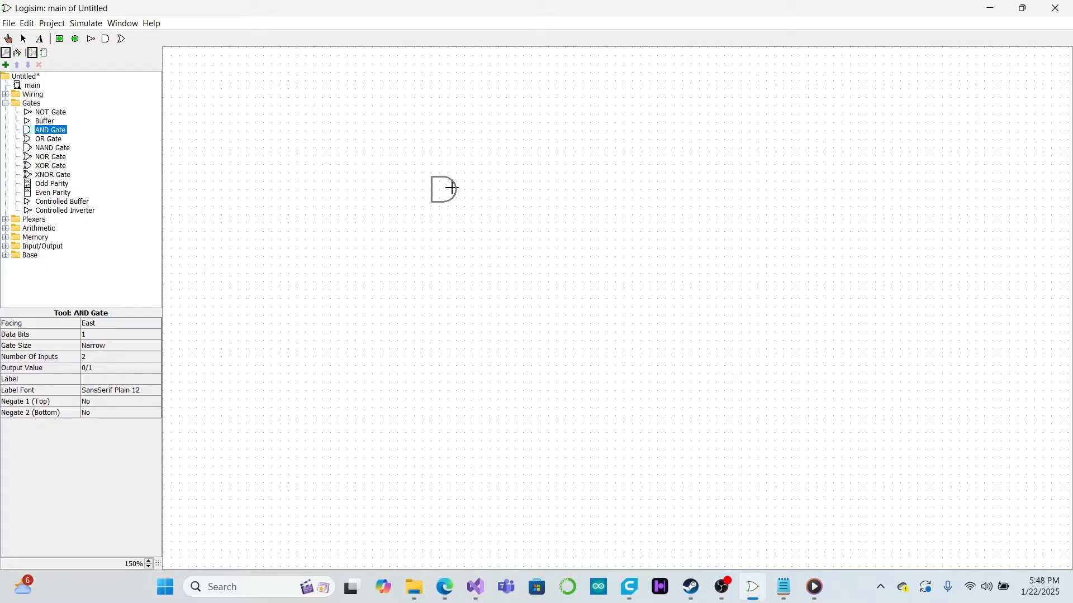
{"action": "left_click", "coordinate": [438, 189]}
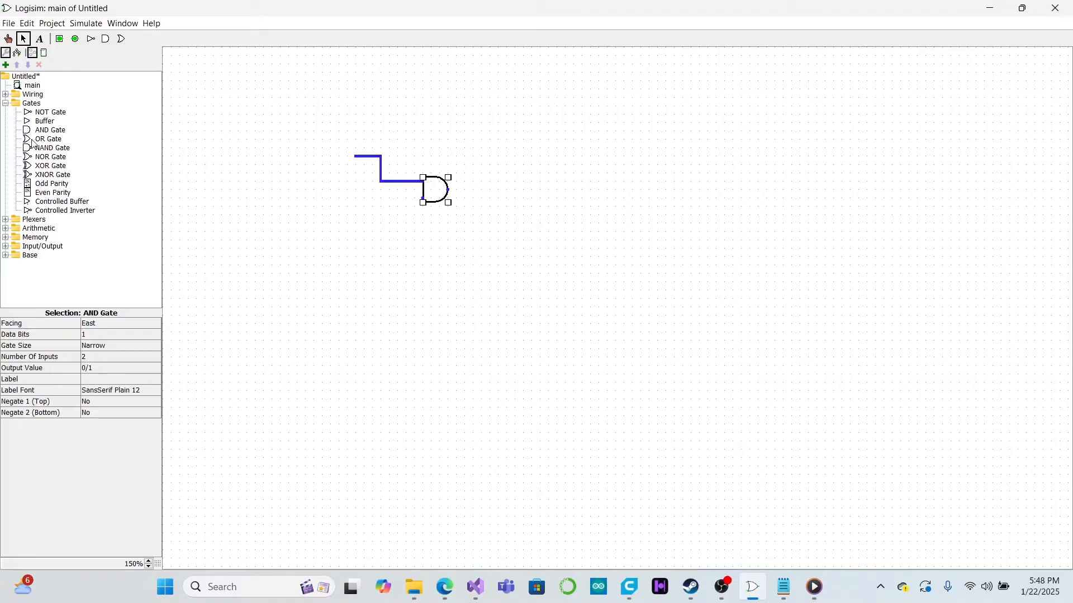
{"action": "left_click", "coordinate": [342, 154]}
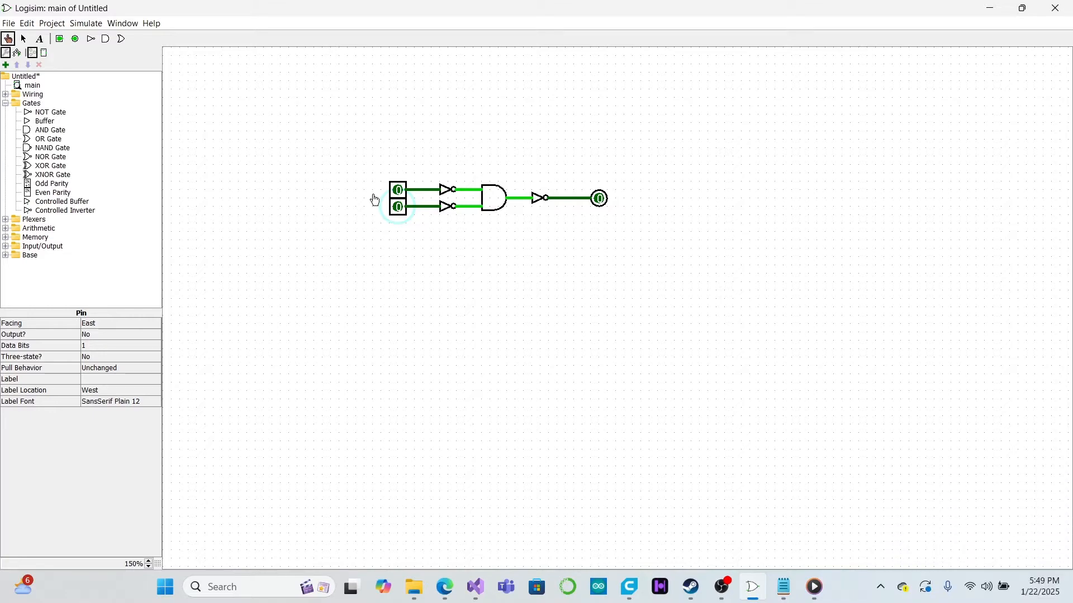
{"action": "mouse_move", "coordinate": [381, 198]}
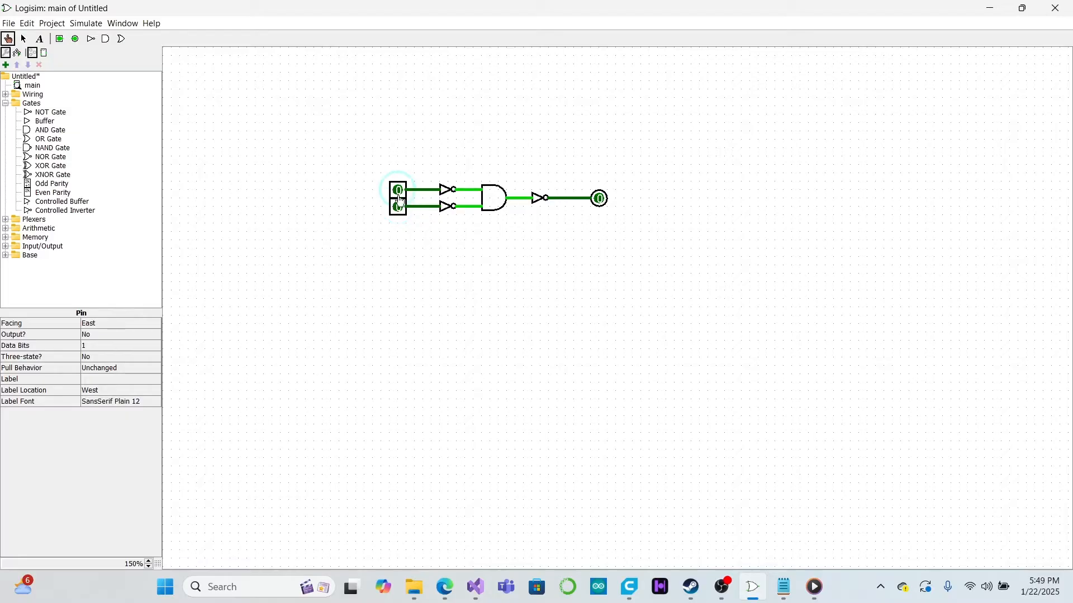
Poke the circuit's input pins high so the output pin reads 1
{"action": "left_click", "coordinate": [398, 207]}
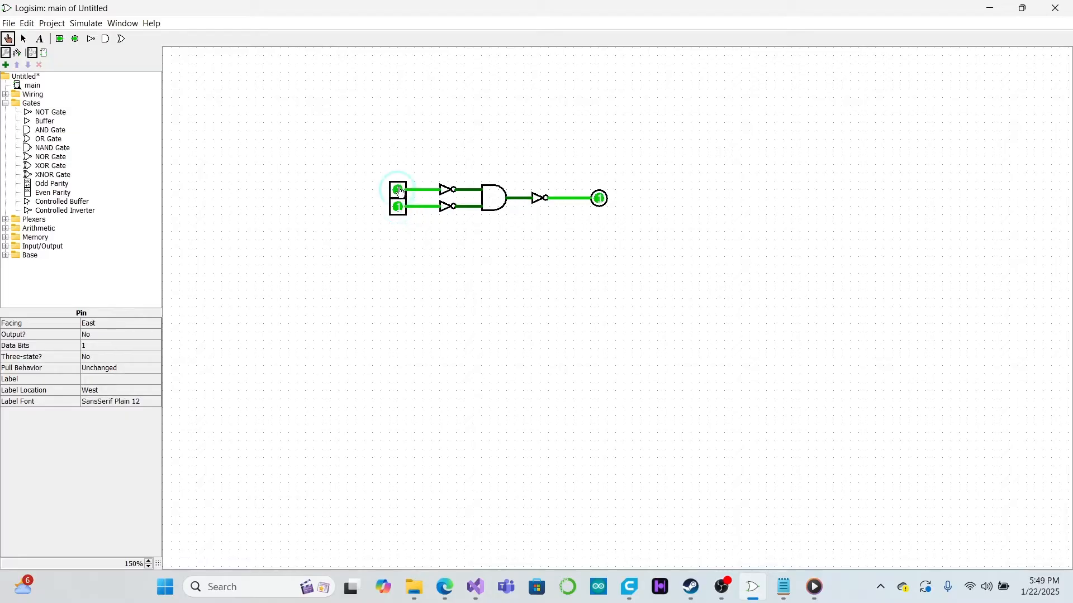
{"action": "left_click", "coordinate": [398, 190]}
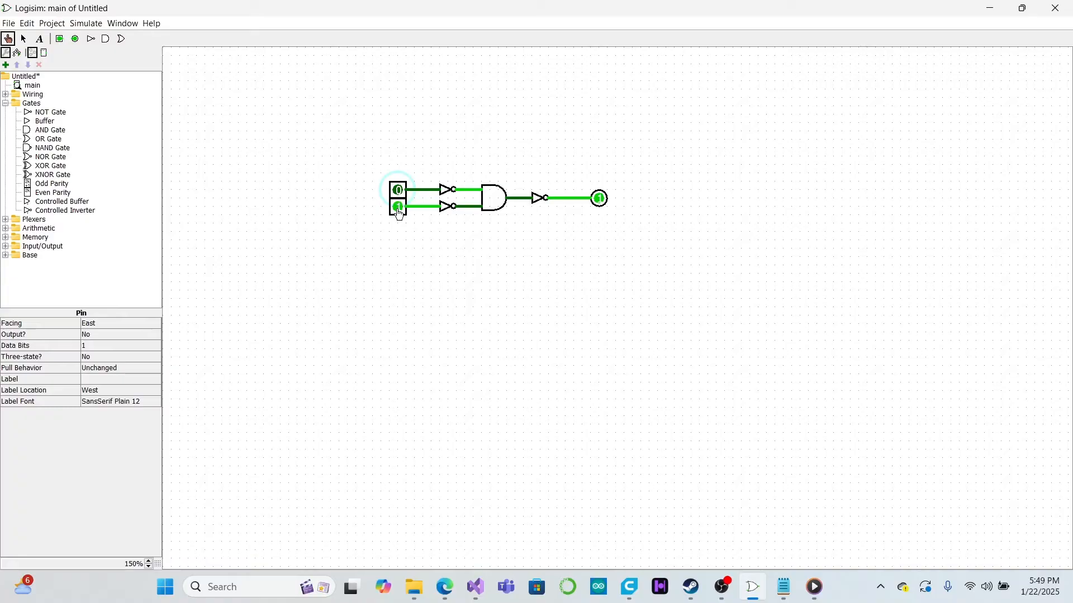
{"action": "left_click", "coordinate": [398, 190]}
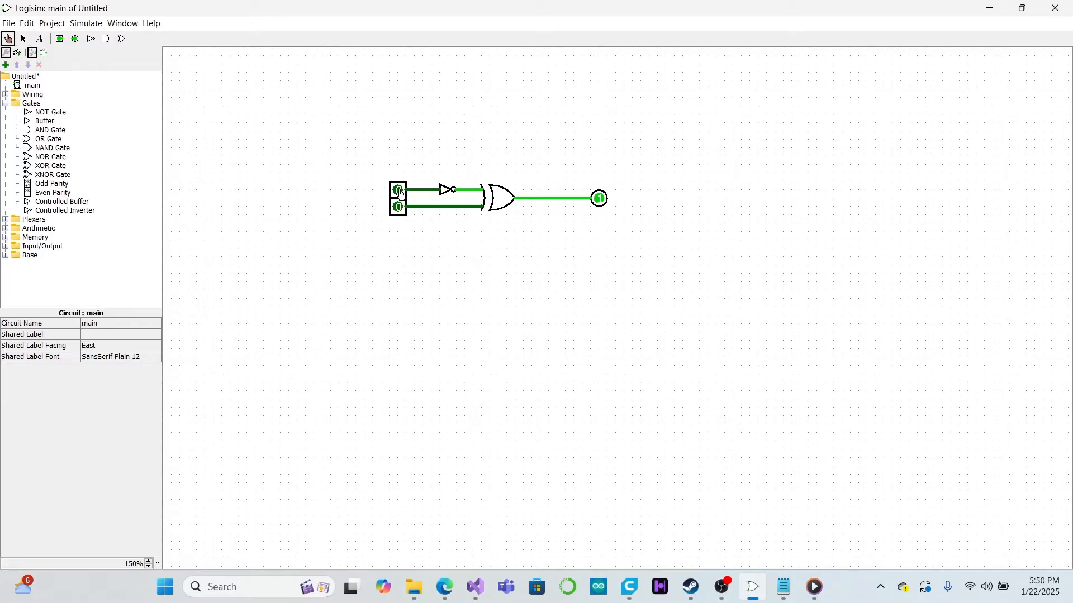
Flip one input pin of the XOR circuit and confirm the output pin still reads 1
{"action": "left_click", "coordinate": [398, 208]}
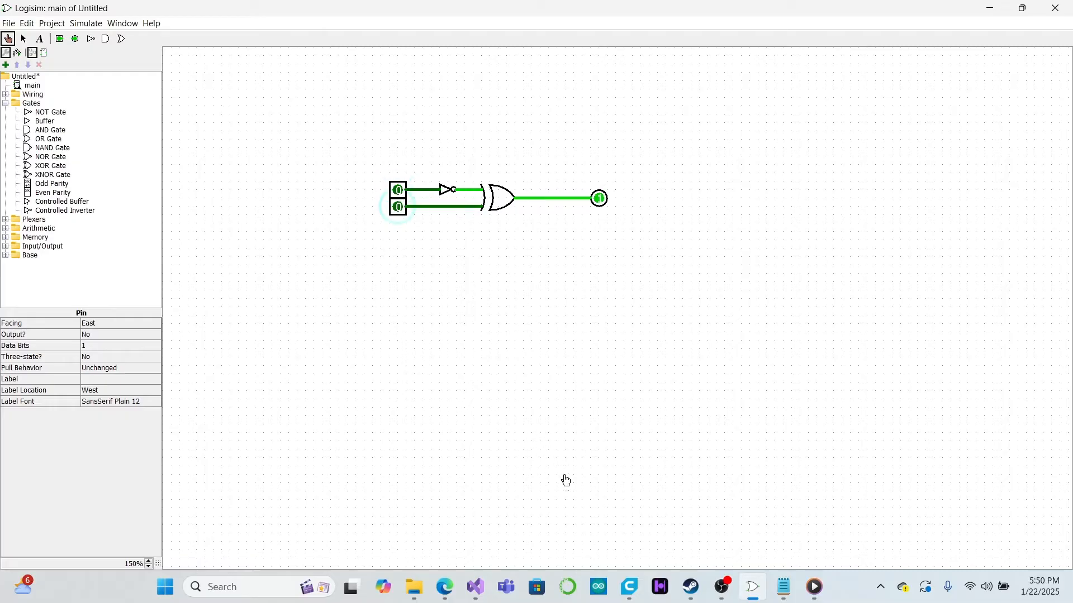
{"action": "mouse_move", "coordinate": [721, 587]}
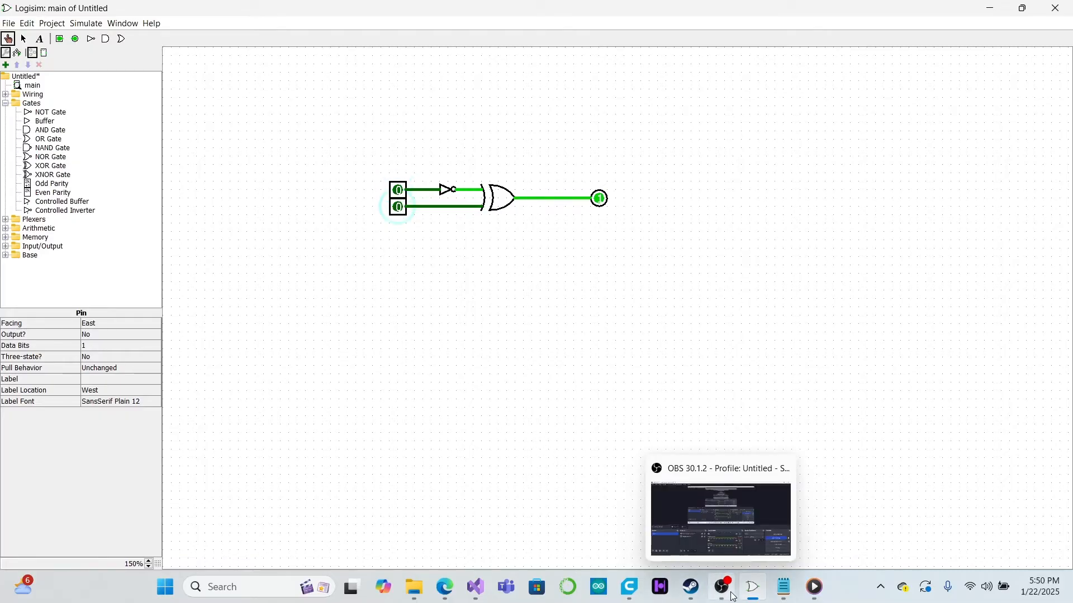